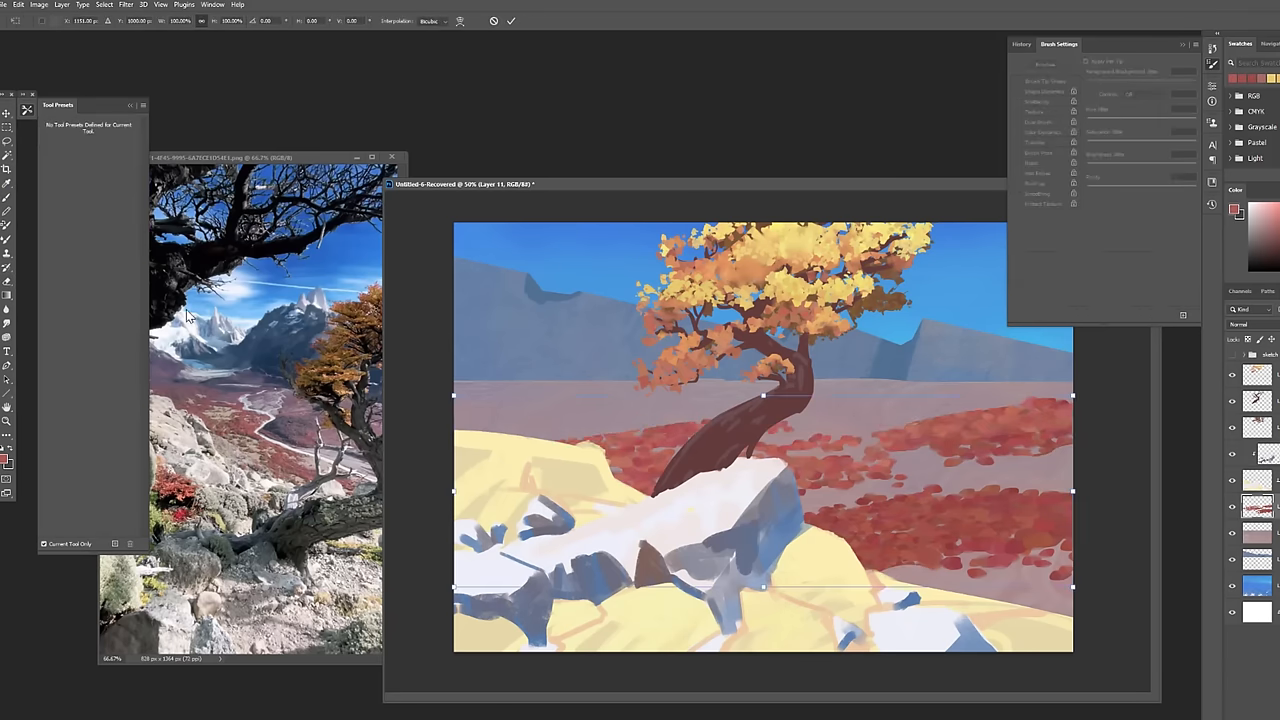
Select a texture brush preset and streak darker and lighter reds across the red field.
{"action": "left_click", "coordinate": [18, 4]}
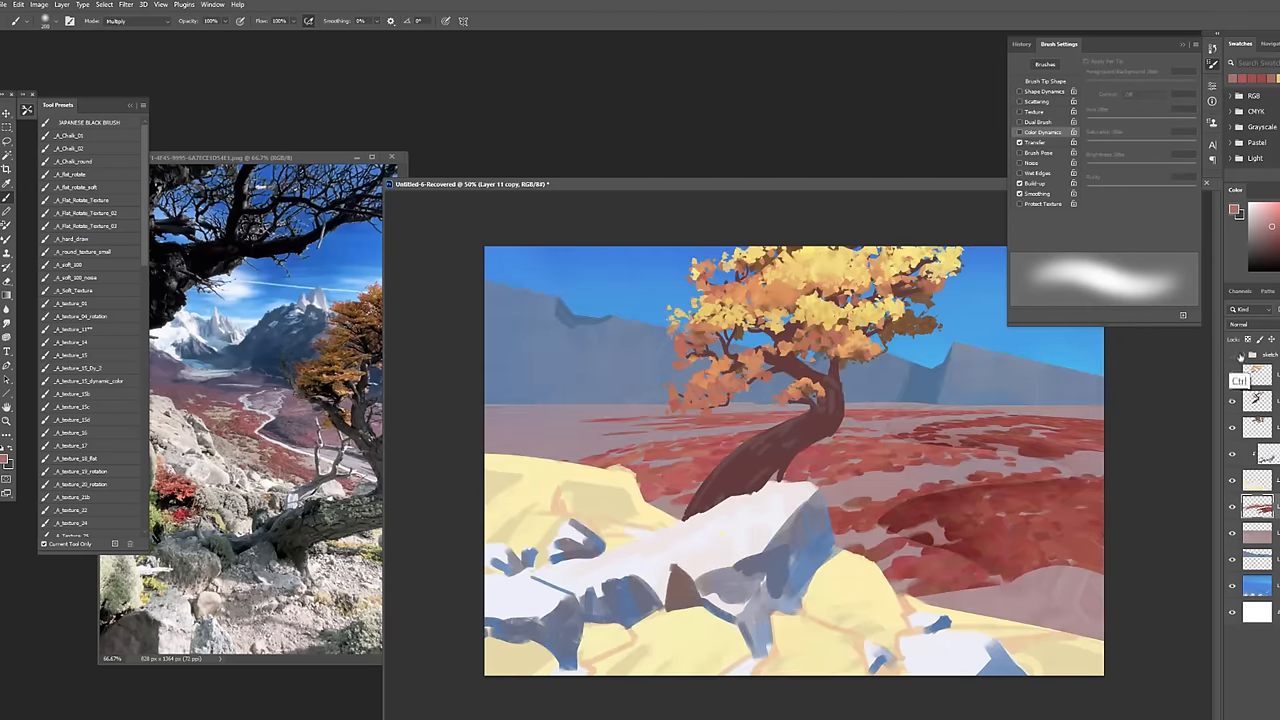
{"action": "left_click_drag", "start_coordinate": [790, 450], "coordinate": [950, 472]}
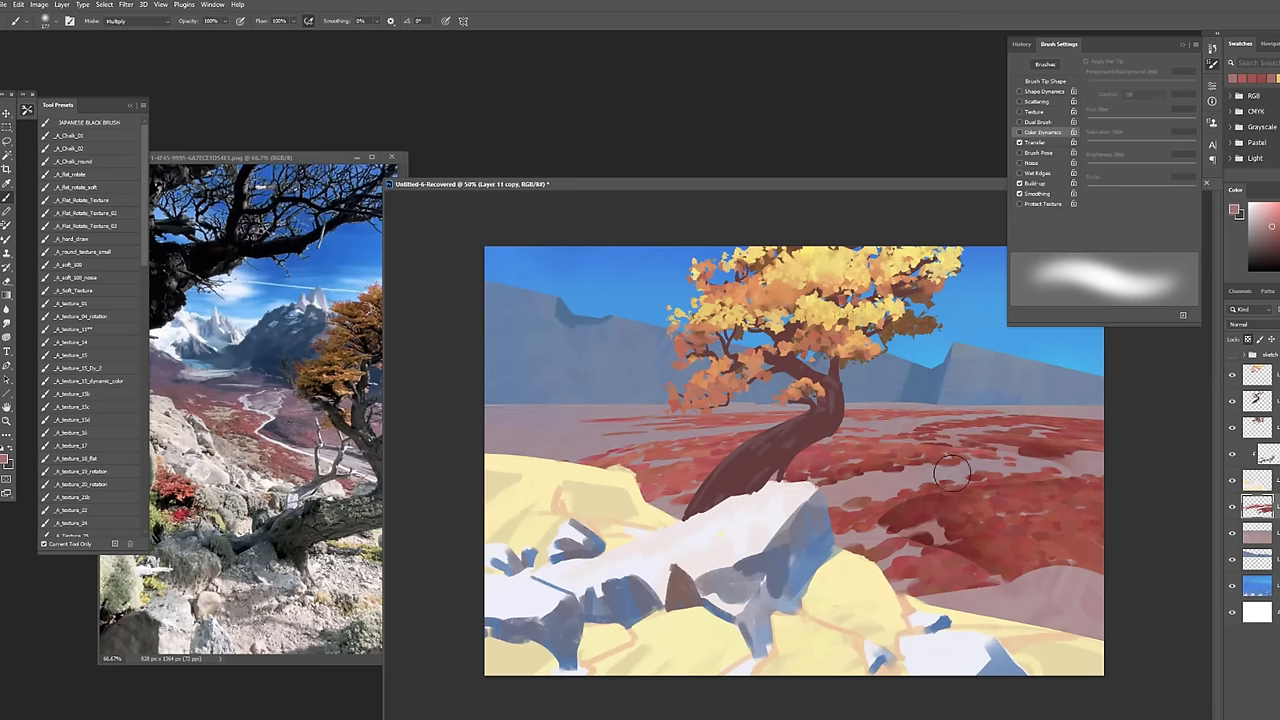